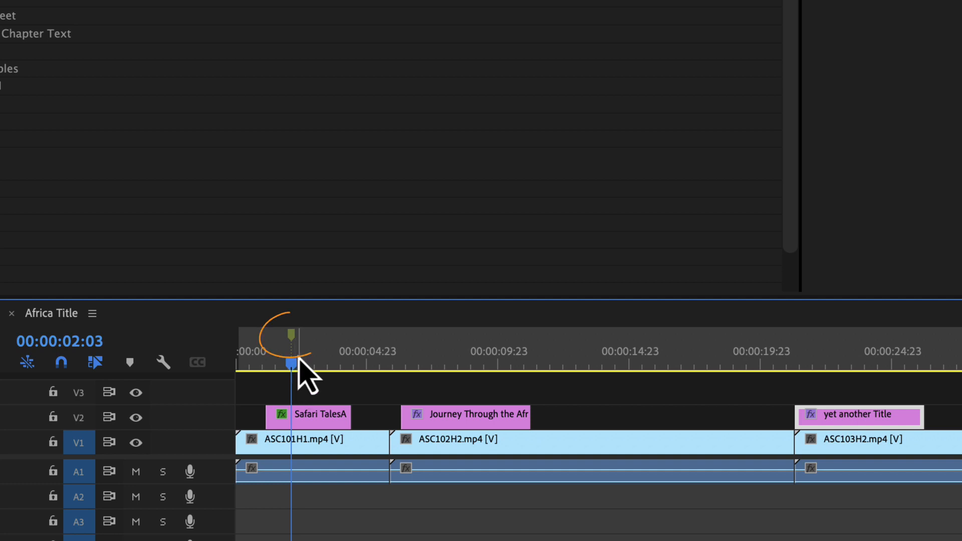
# Start a new marker at 00:00:02:03 on Africa Title with purple chosen
pyautogui.doubleClick(291, 331)
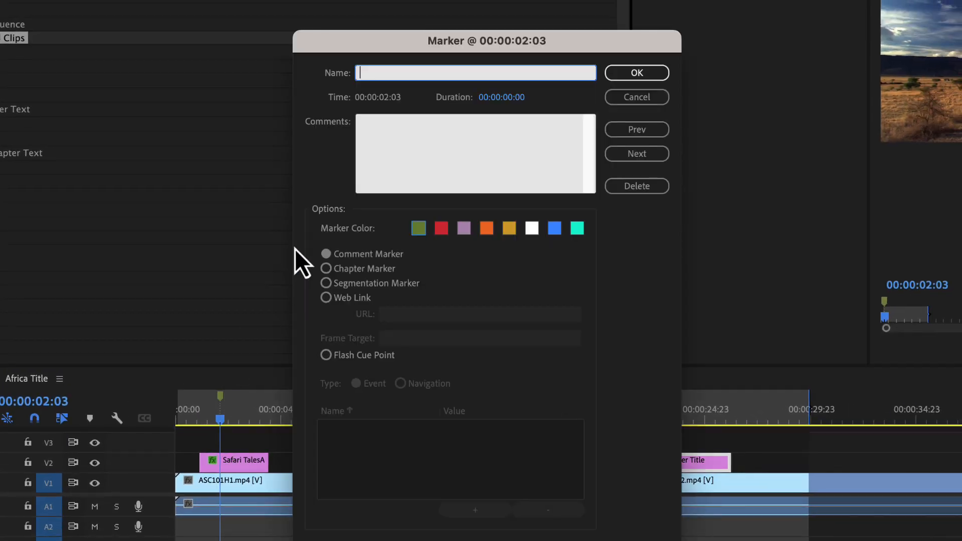
pyautogui.click(475, 154)
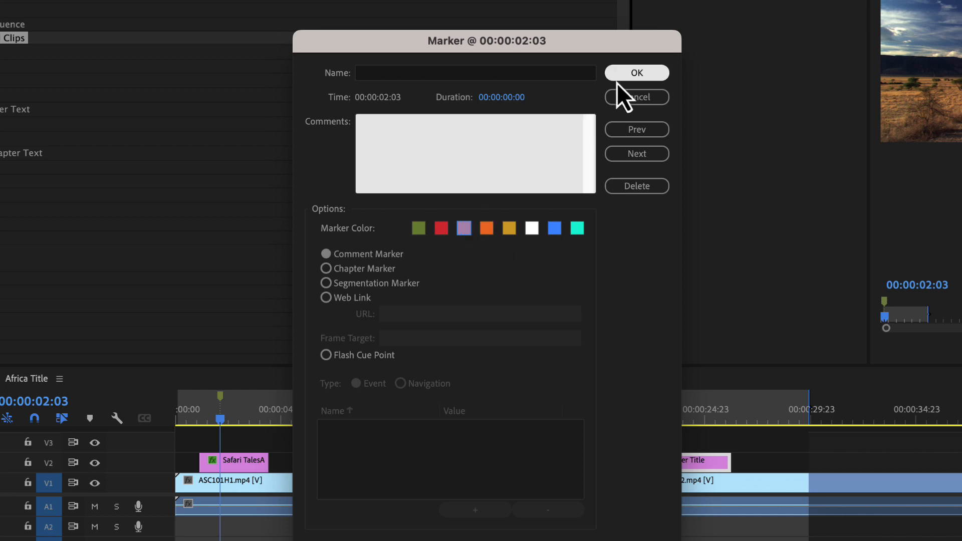
# Dismiss the Marker dialog and load Automation Blocks' Create Marker at Current Time script
pyautogui.click(637, 73)
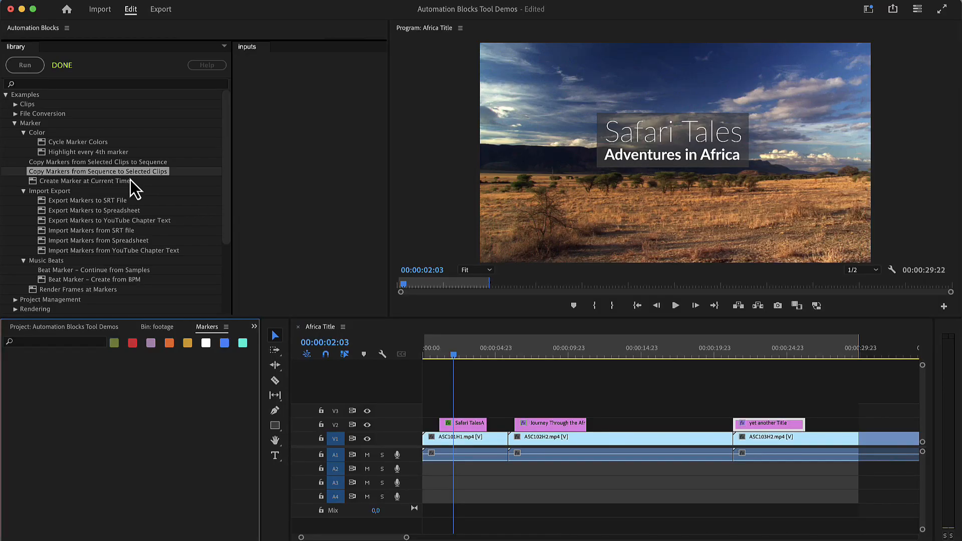
pyautogui.click(84, 180)
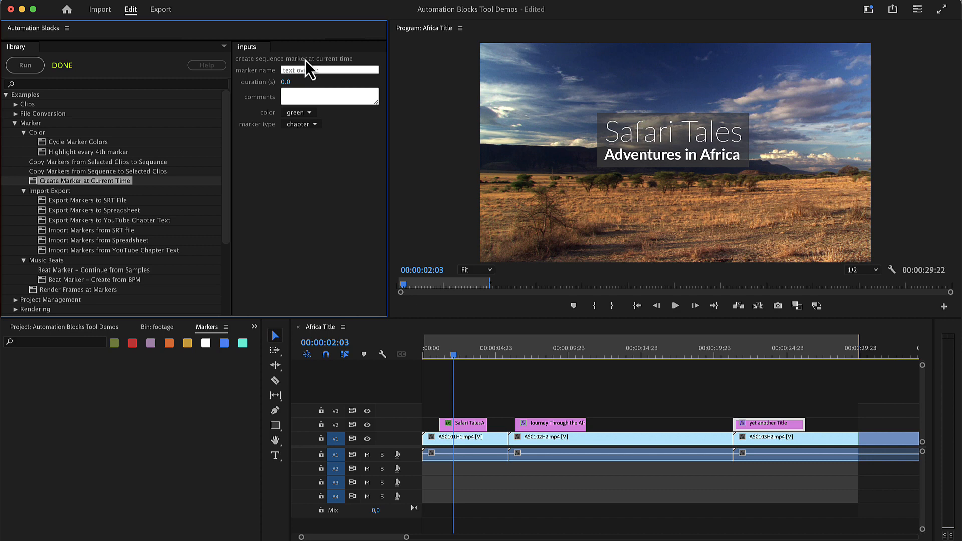
# Make the marker a 2.0-second red comment noting it must be checked by design team
pyautogui.click(294, 81)
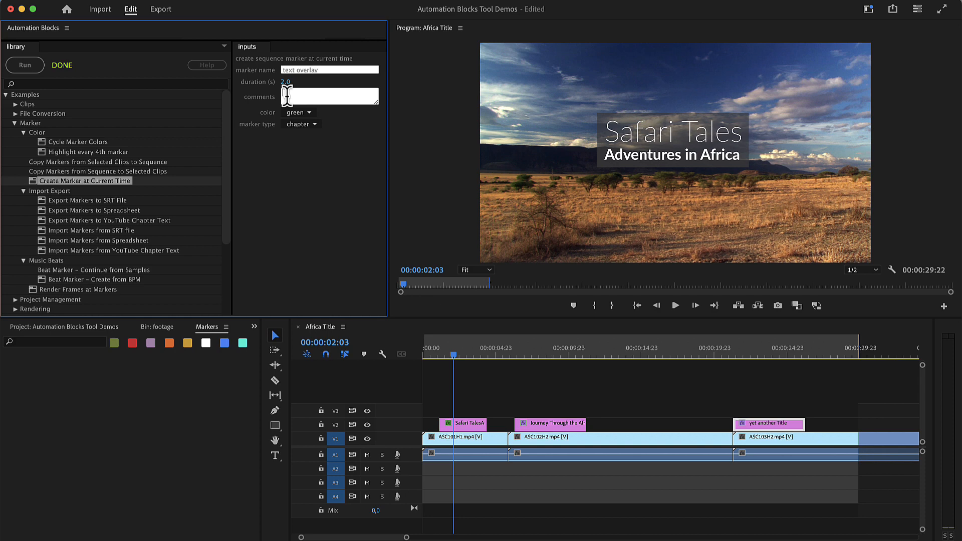
pyautogui.write('just be ch')
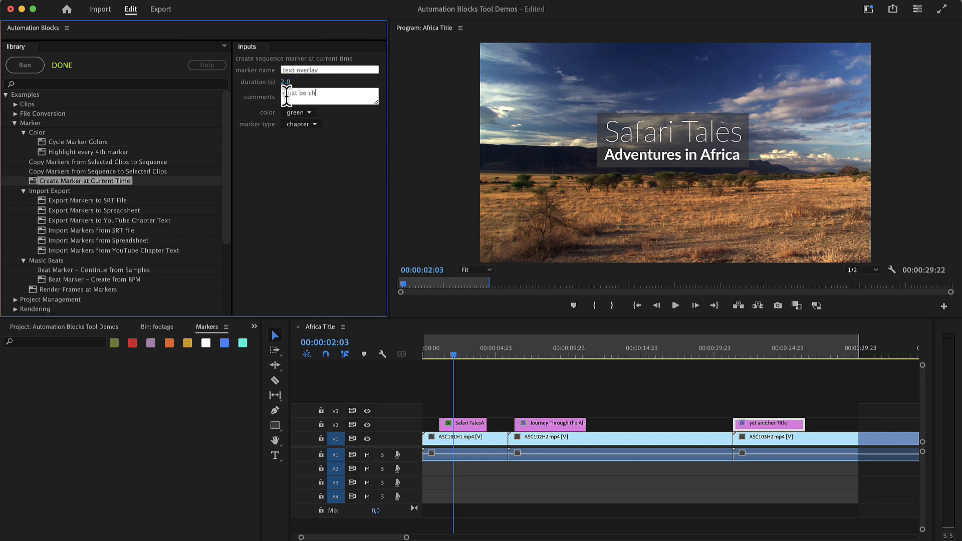
pyautogui.click(297, 112)
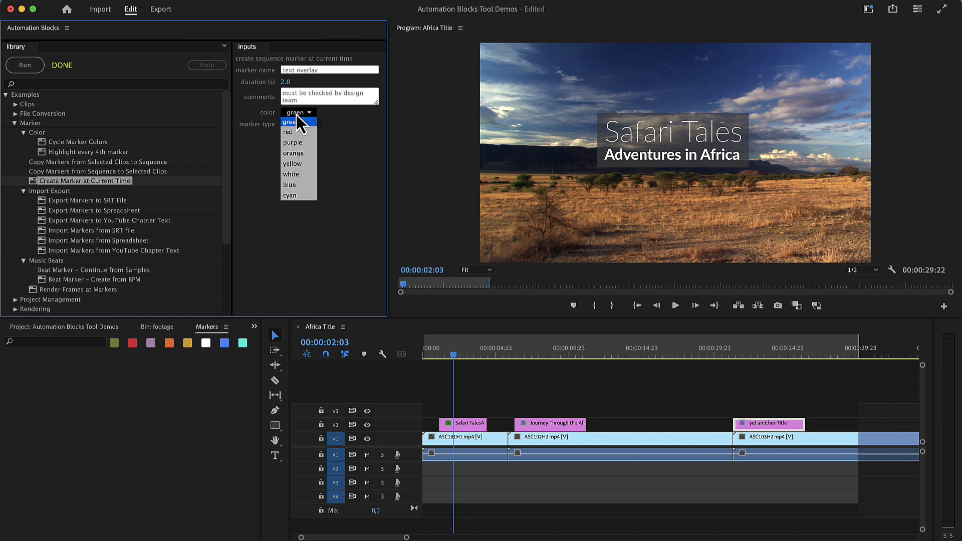
pyautogui.click(287, 131)
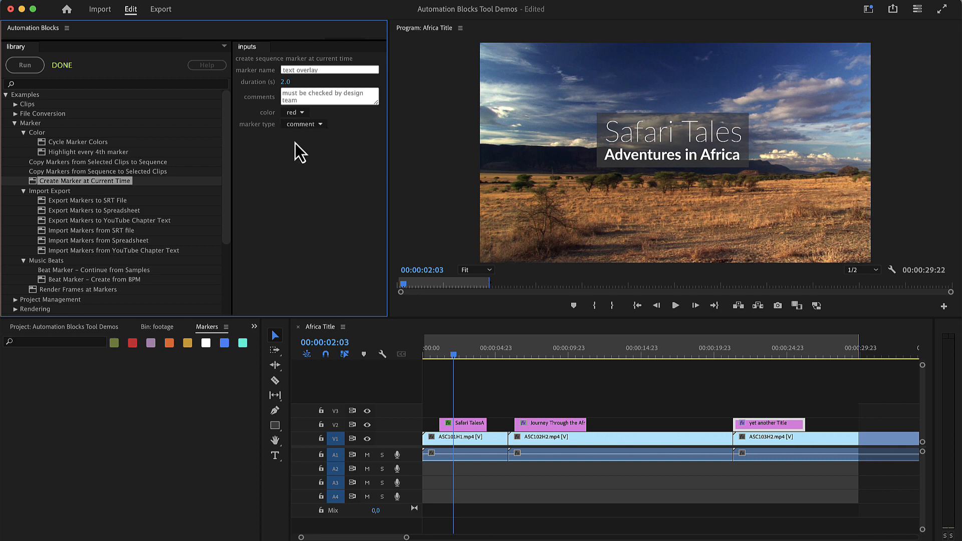
pyautogui.click(448, 355)
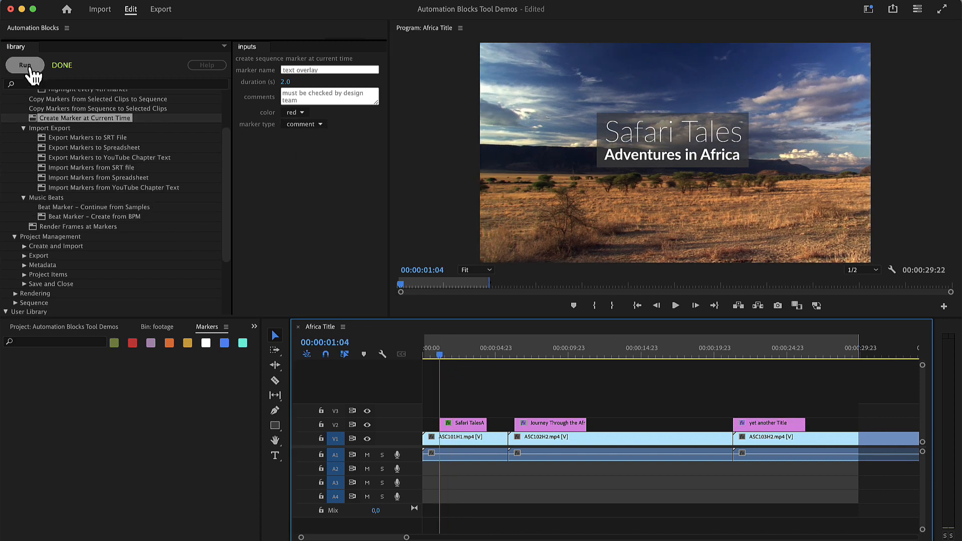
# Run the script at 00:00:01:04, 00:00:06:08 and 00:00:21:08 to create three markers
pyautogui.click(24, 65)
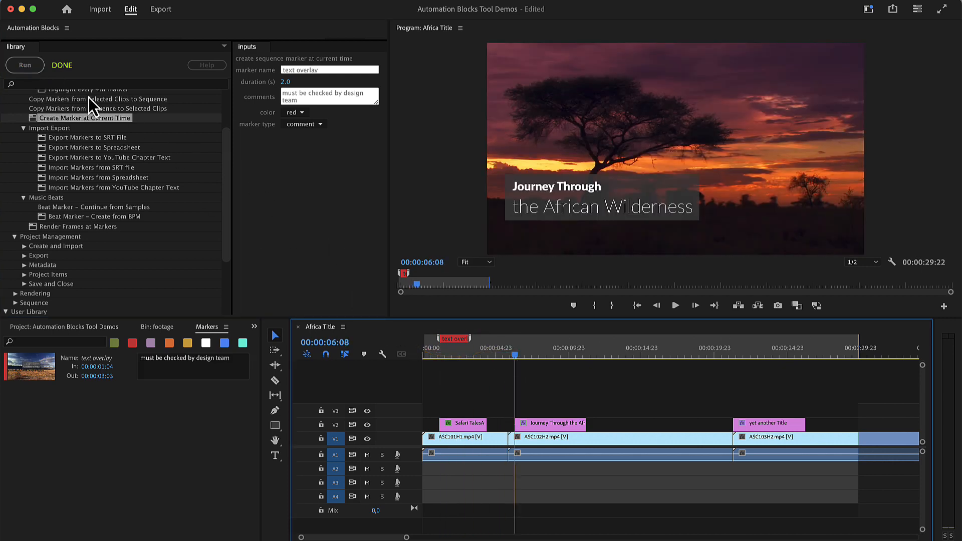
pyautogui.click(24, 65)
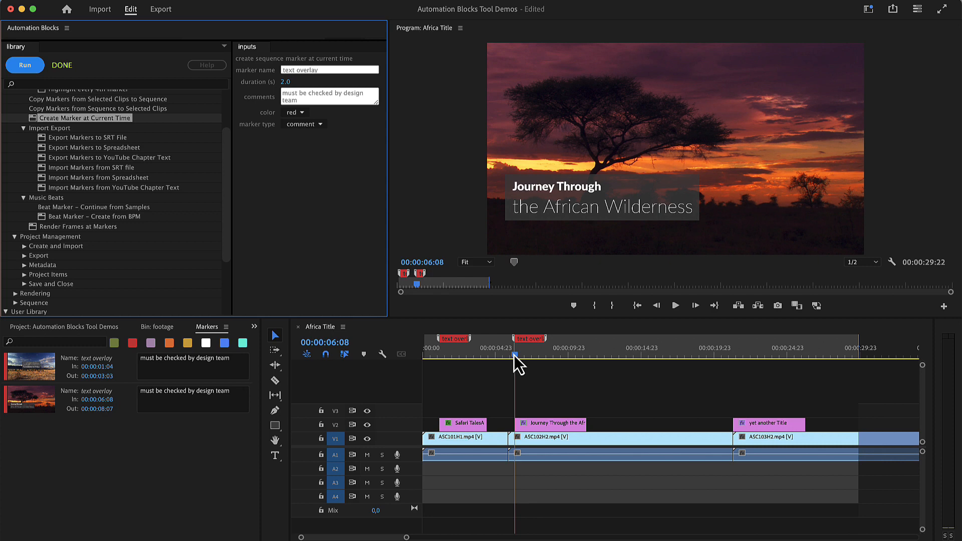
pyautogui.click(24, 65)
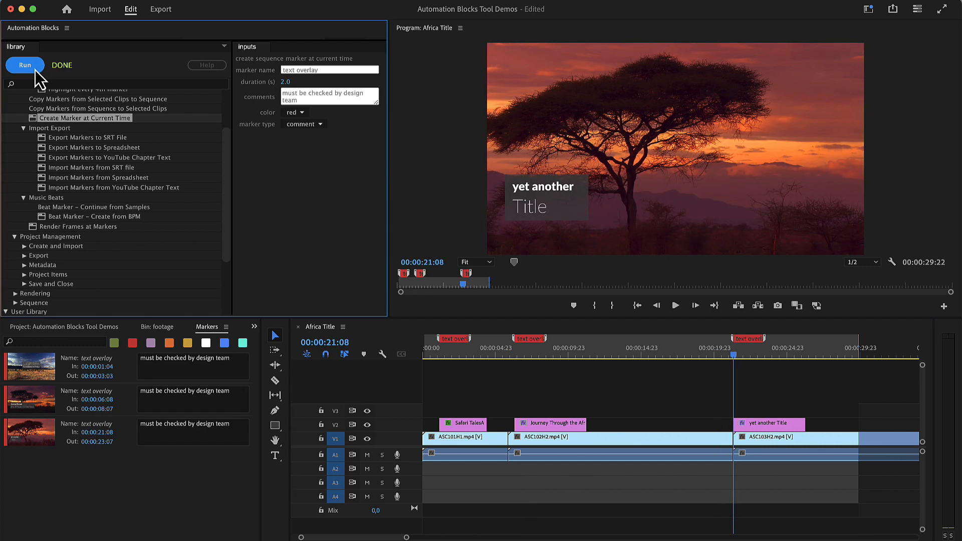